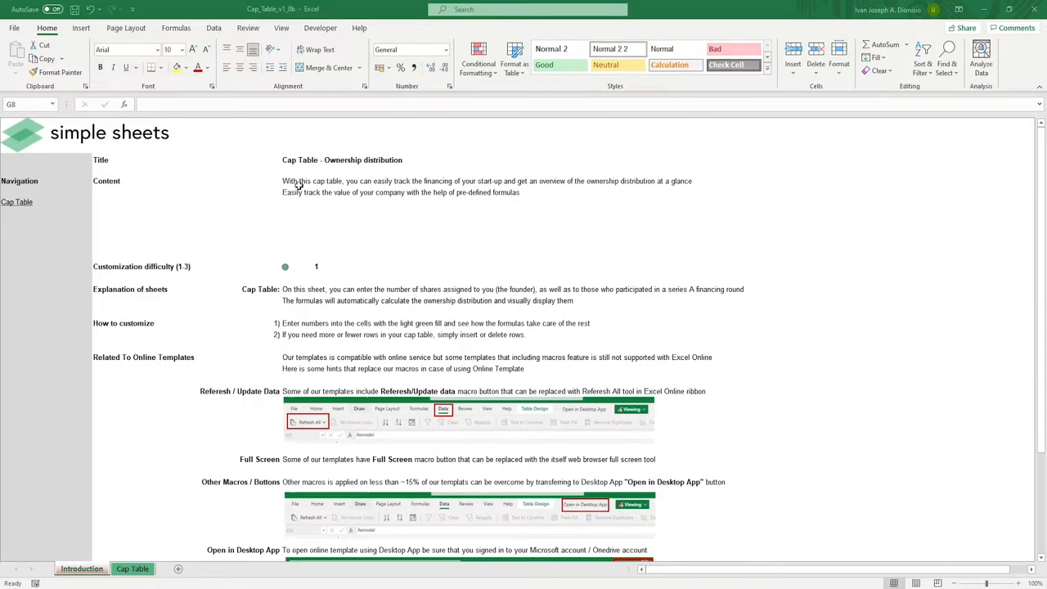
# Read the Introduction sheet's Cap Table explanation and customization instructions, then go to the Cap Table sheet.
pyautogui.click(300, 266)
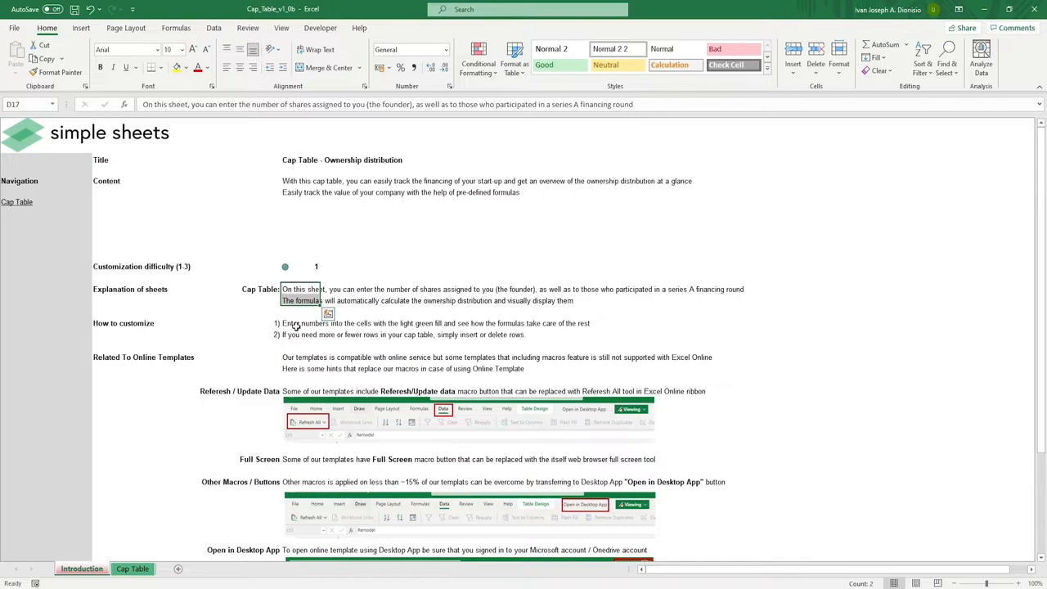
pyautogui.click(303, 323)
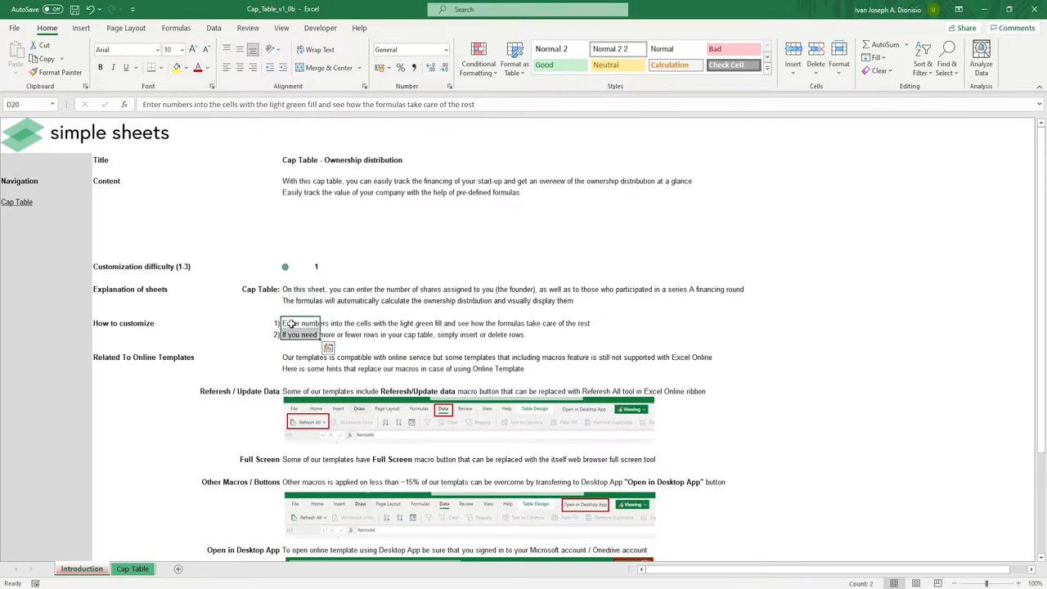
pyautogui.scroll(-3)
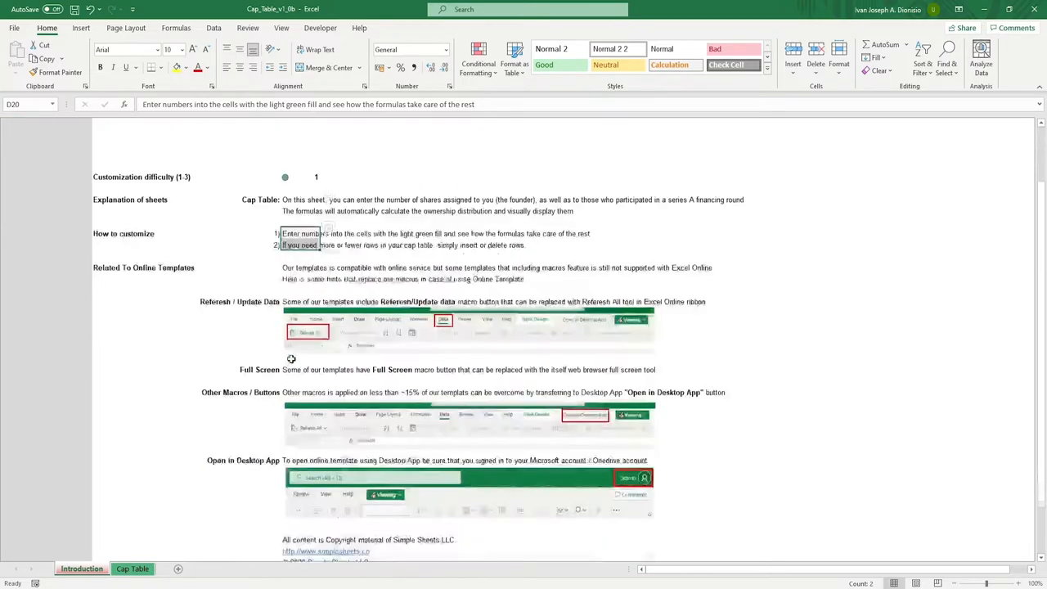
pyautogui.scroll(-3)
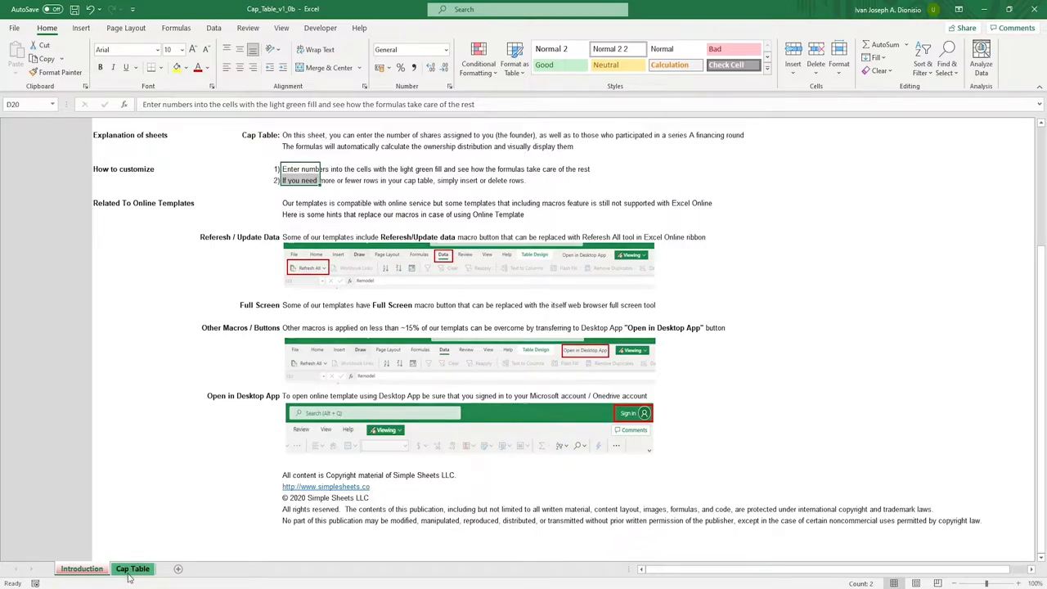
pyautogui.click(133, 569)
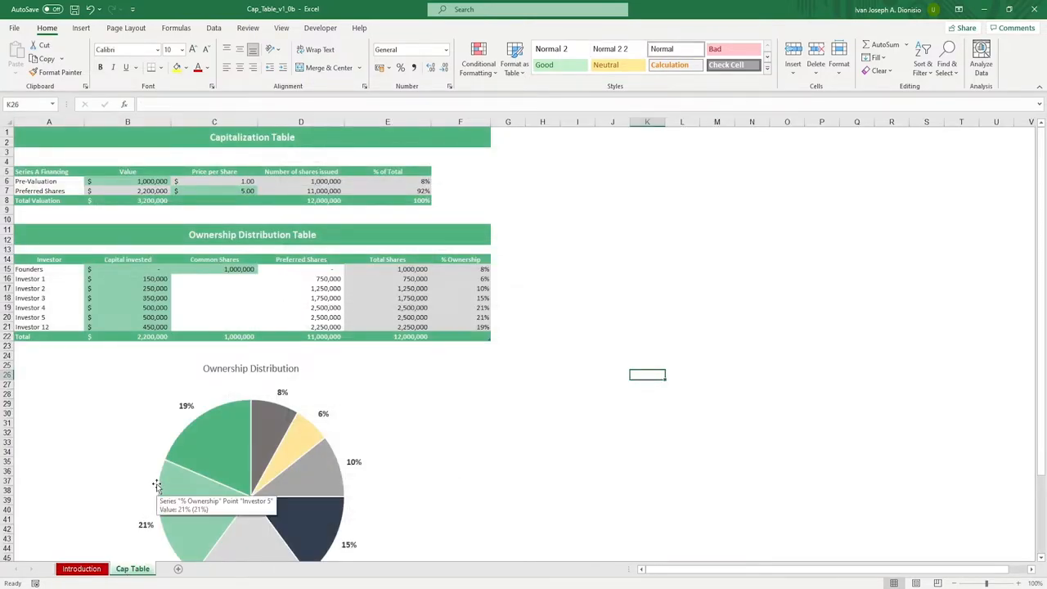
pyautogui.moveTo(160, 187)
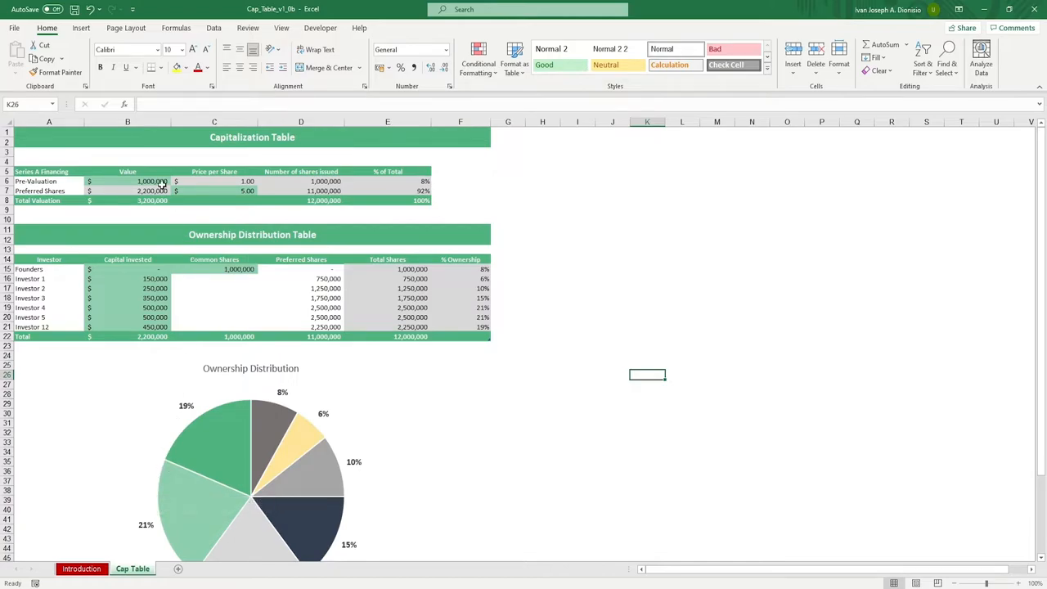
pyautogui.click(214, 190)
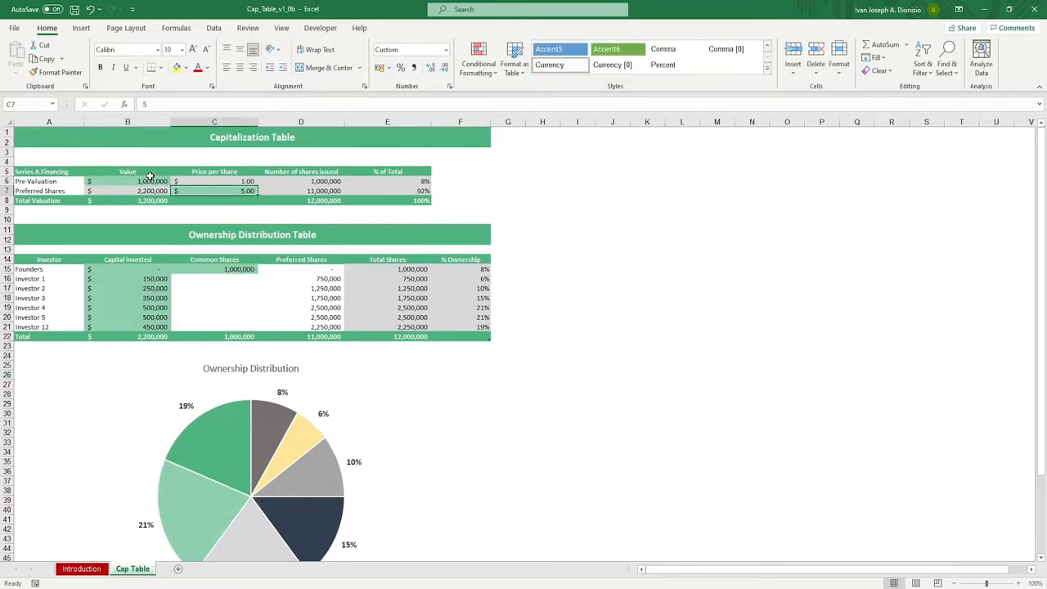
pyautogui.click(128, 268)
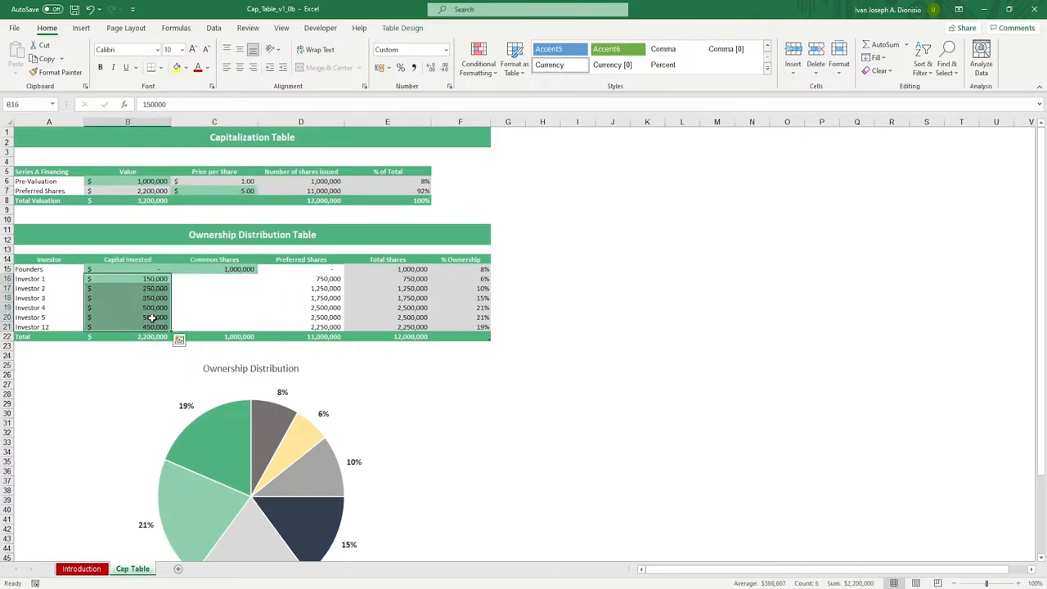
pyautogui.moveTo(127, 268); pyautogui.dragTo(128, 317)
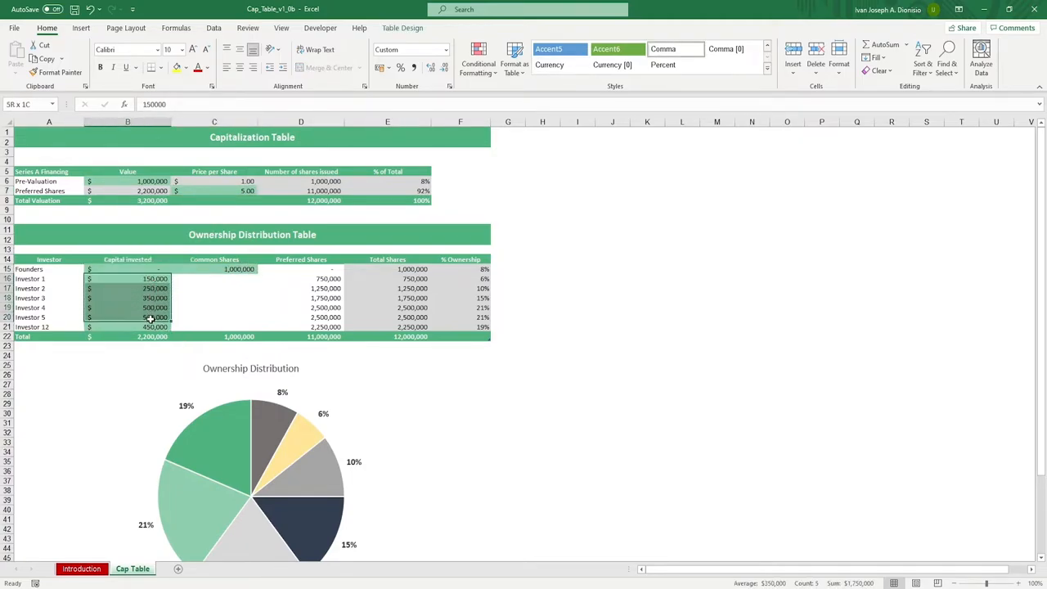
pyautogui.click(152, 181)
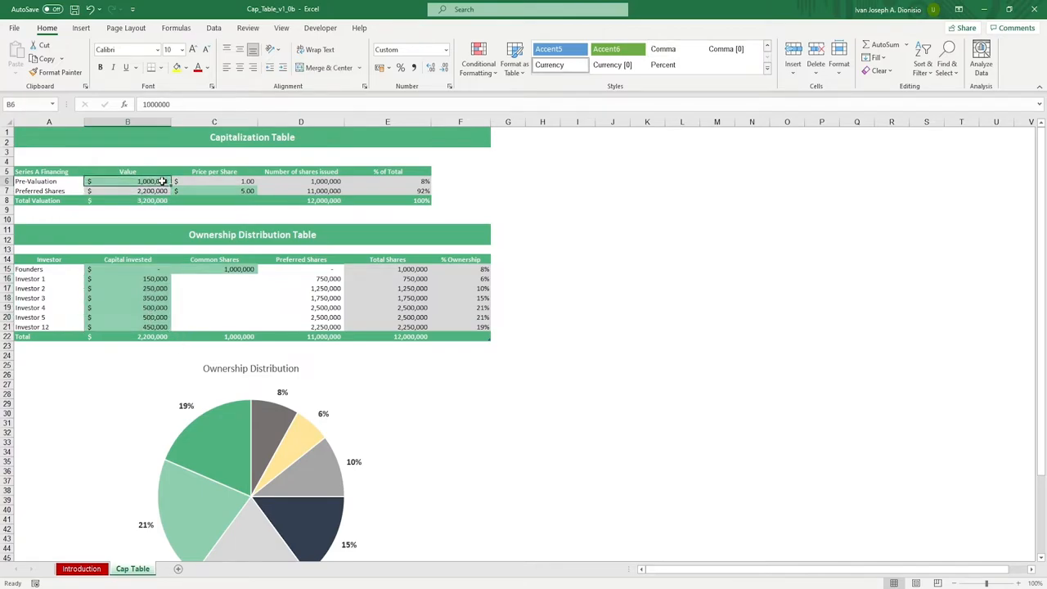
pyautogui.moveTo(179, 151)
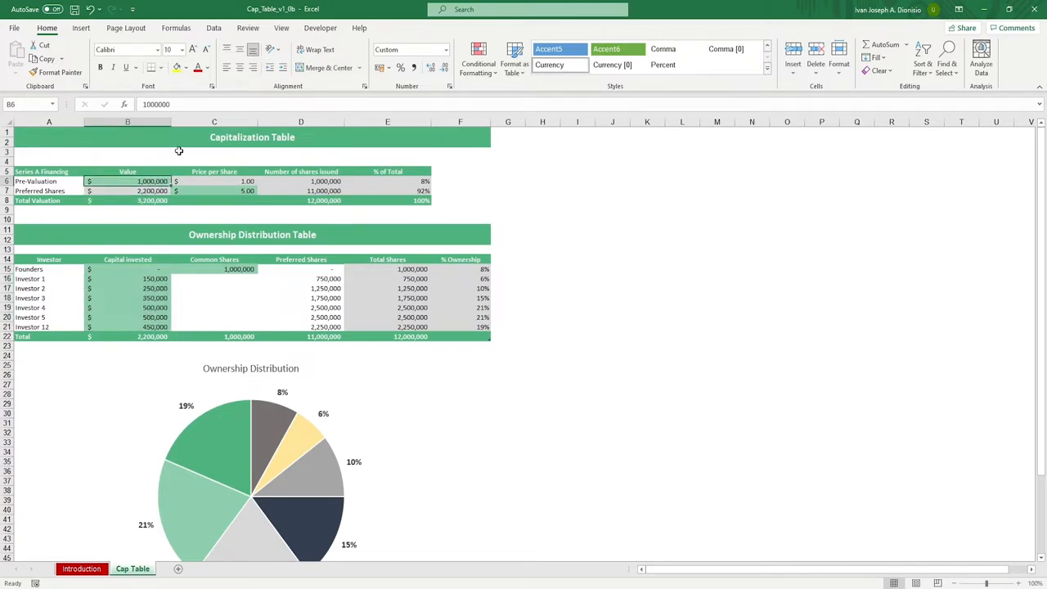
pyautogui.click(300, 181)
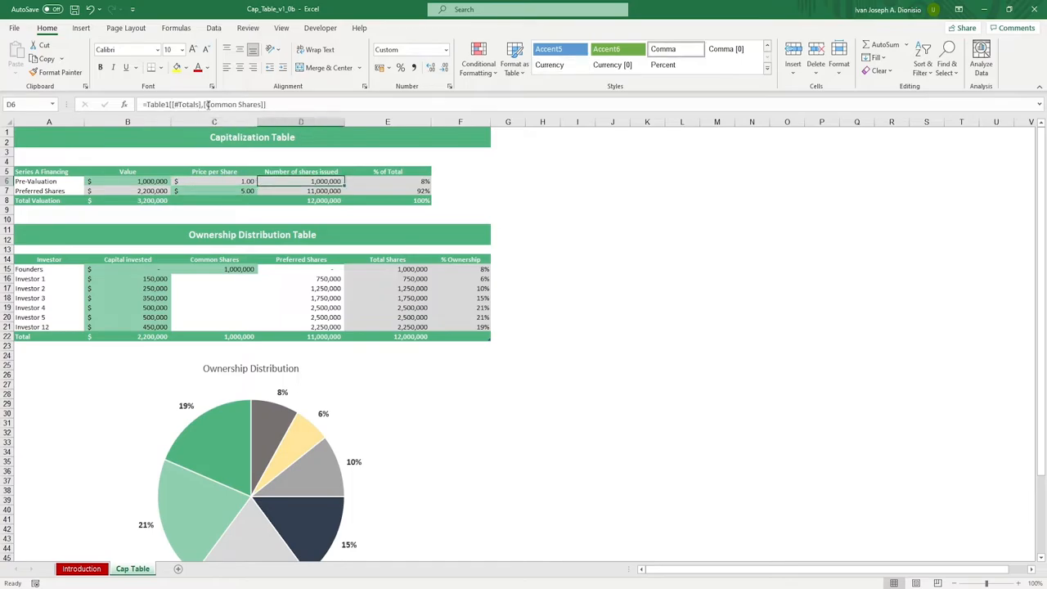
pyautogui.click(387, 180)
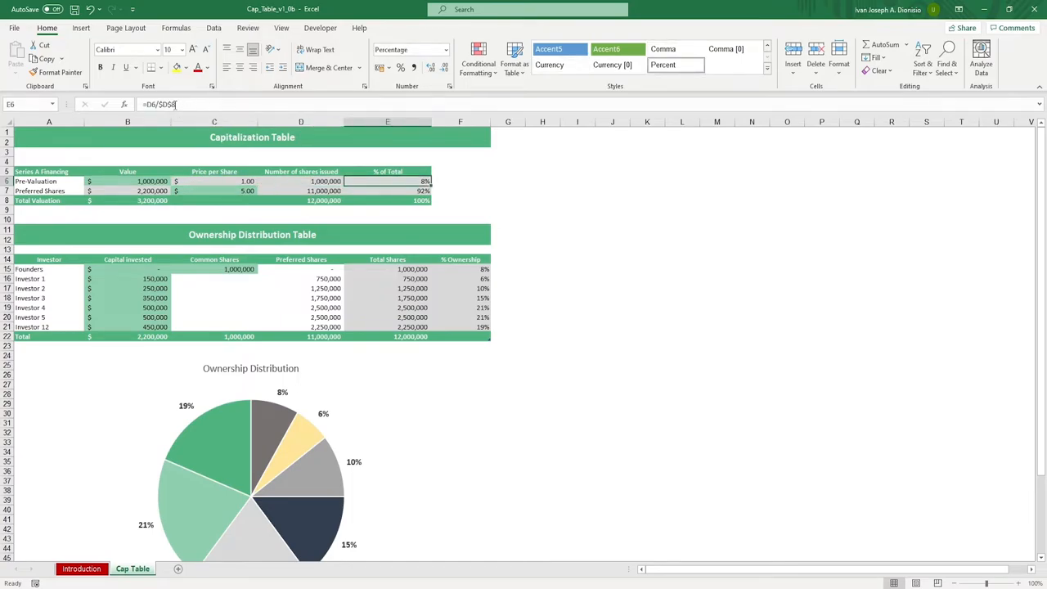
pyautogui.moveTo(196, 104)
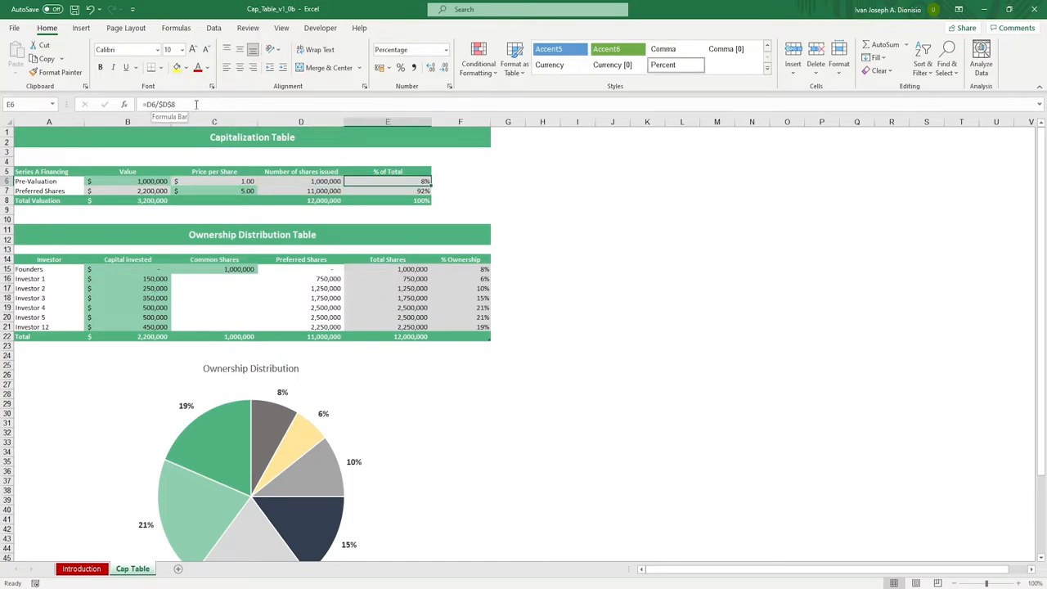
pyautogui.click(214, 190)
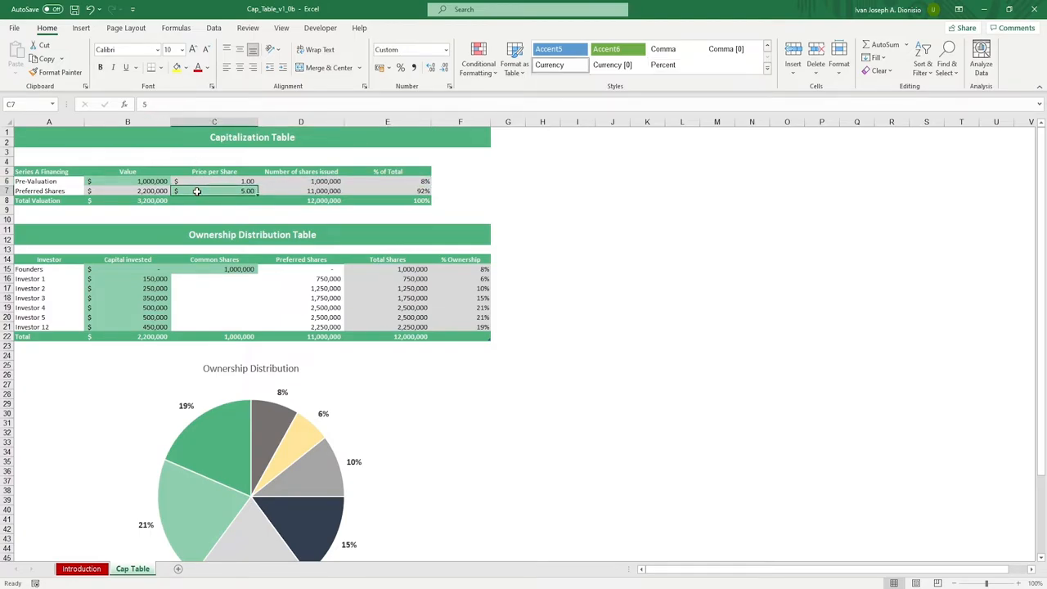
pyautogui.click(300, 191)
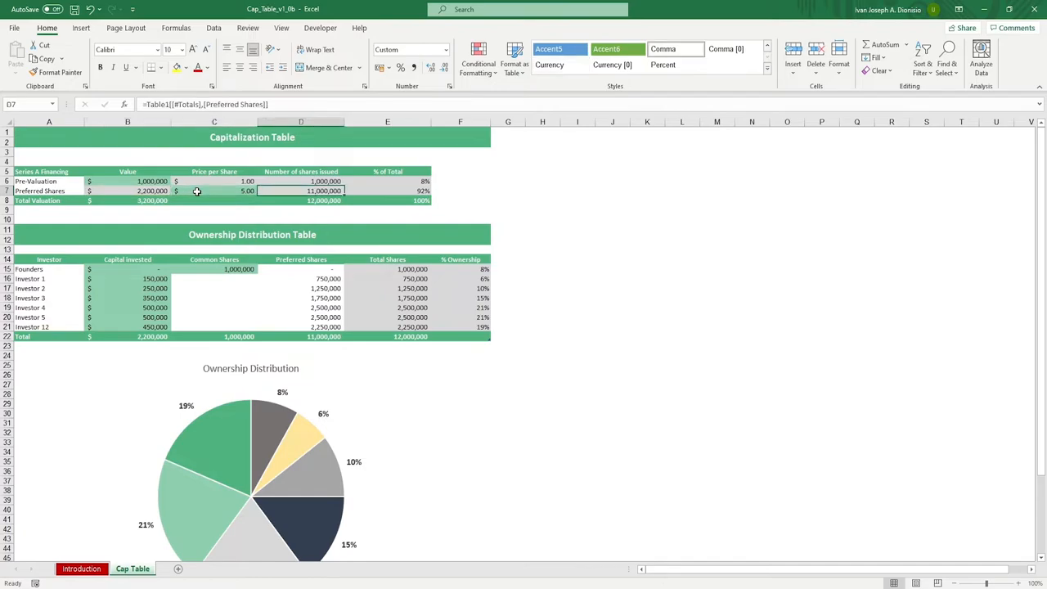
pyautogui.click(387, 190)
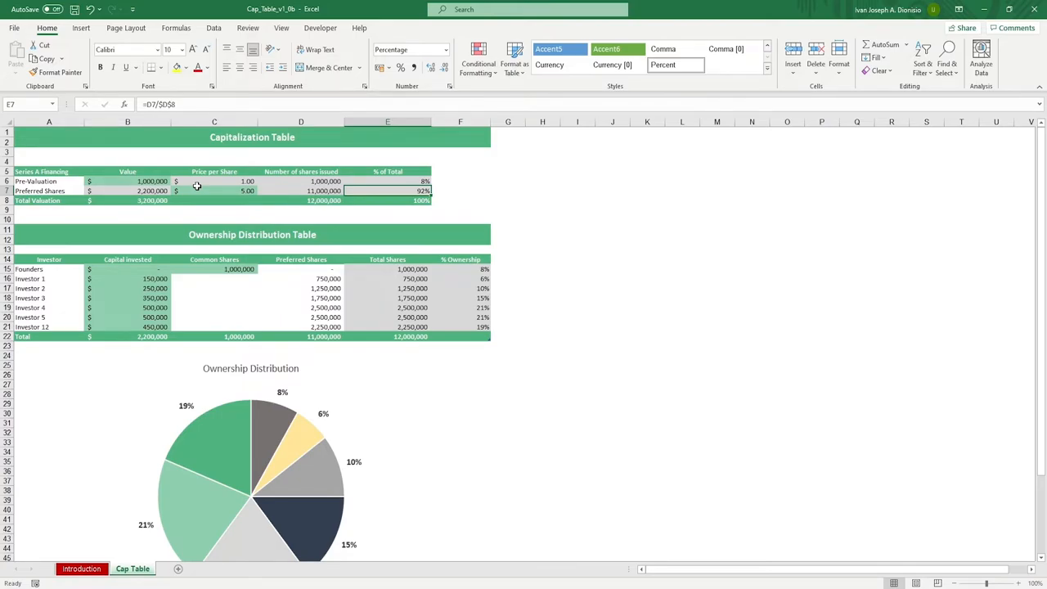
pyautogui.click(238, 269)
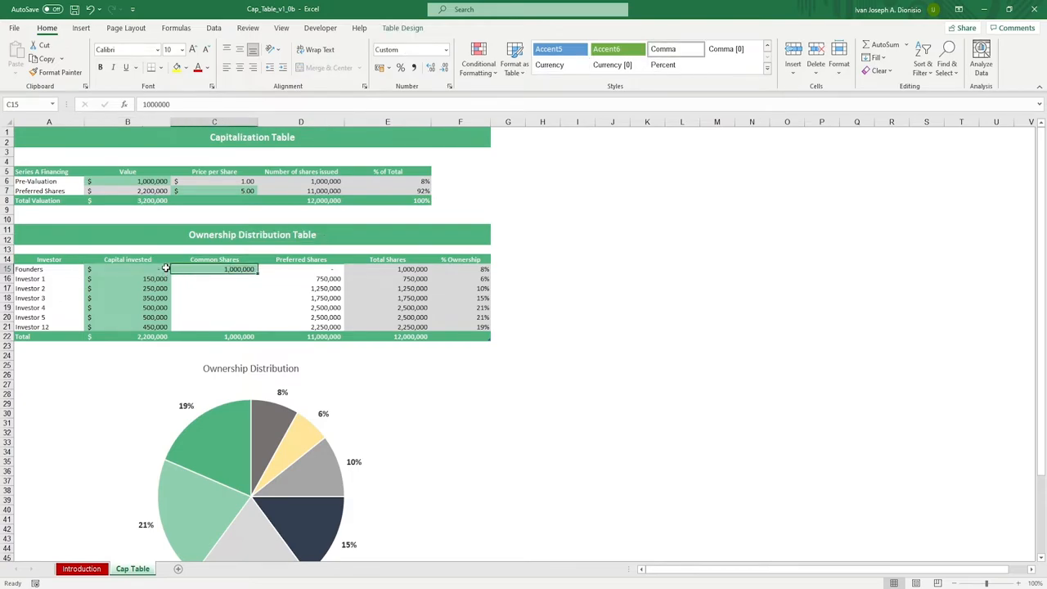
pyautogui.click(127, 288)
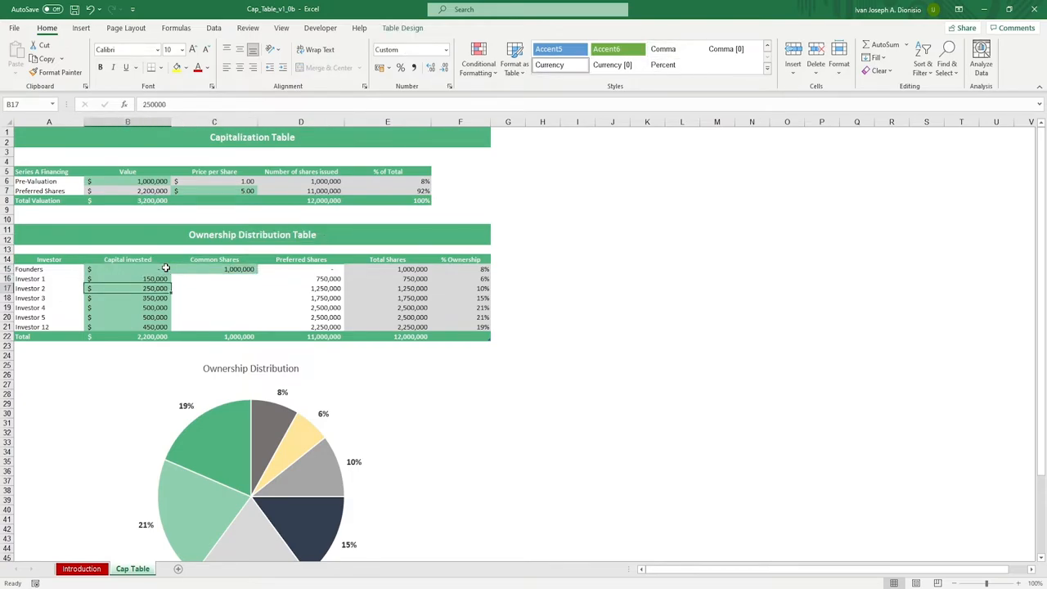
pyautogui.click(155, 327)
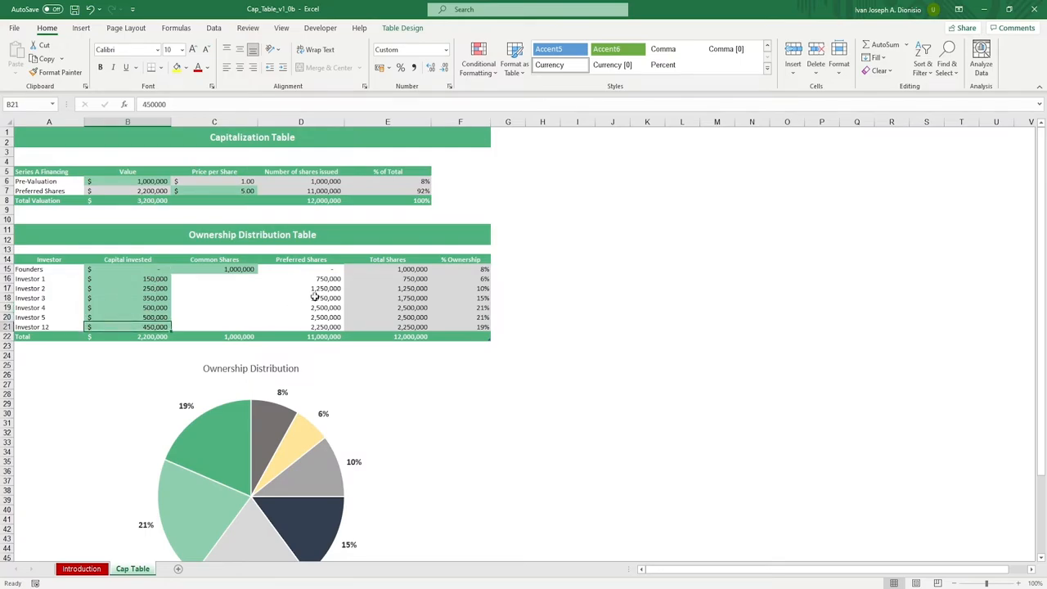
pyautogui.moveTo(481, 282)
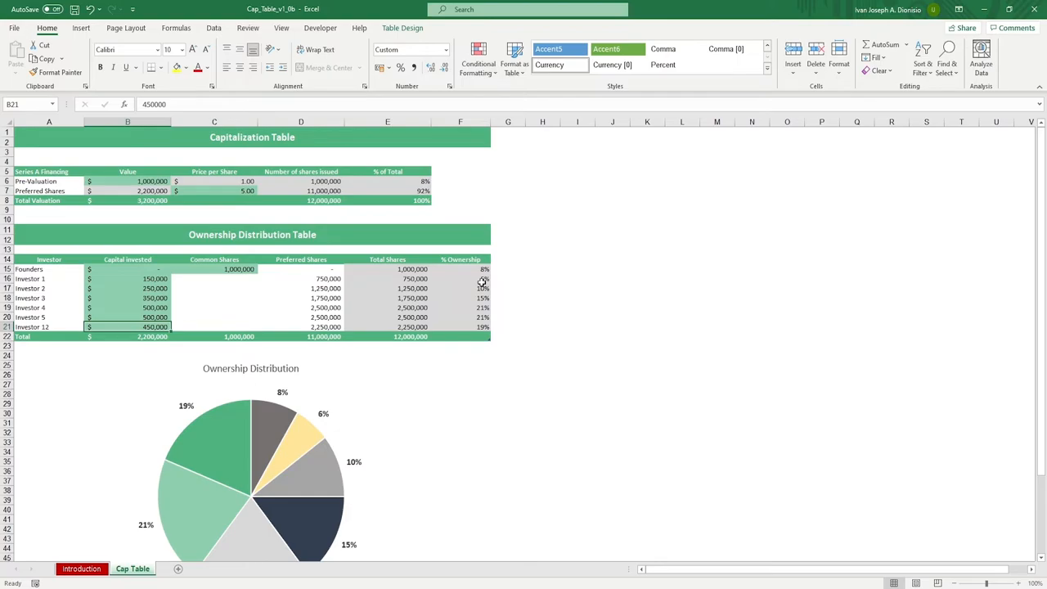
pyautogui.scroll(-3)
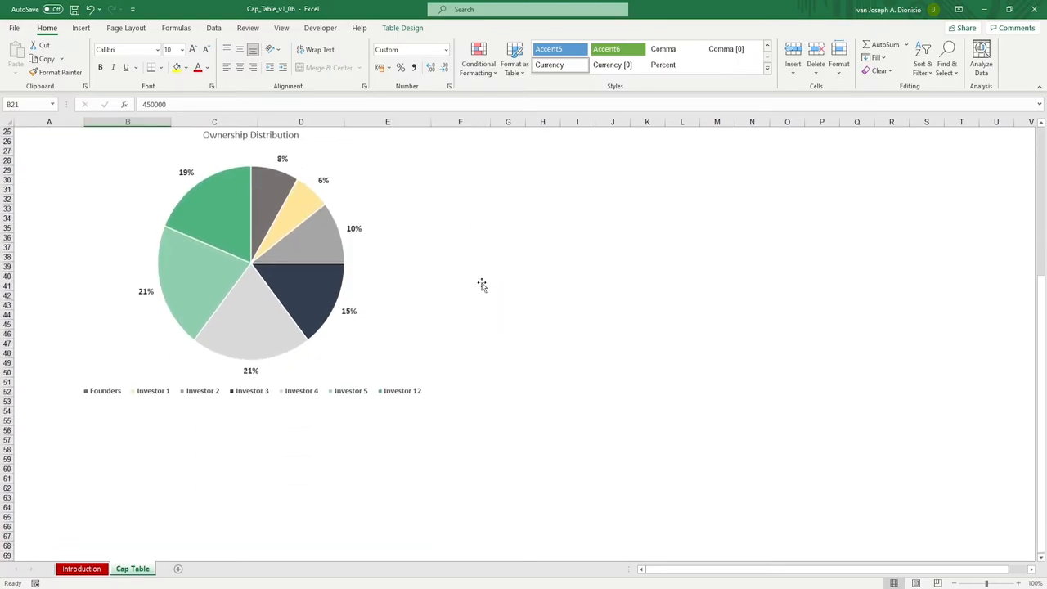
pyautogui.moveTo(454, 274)
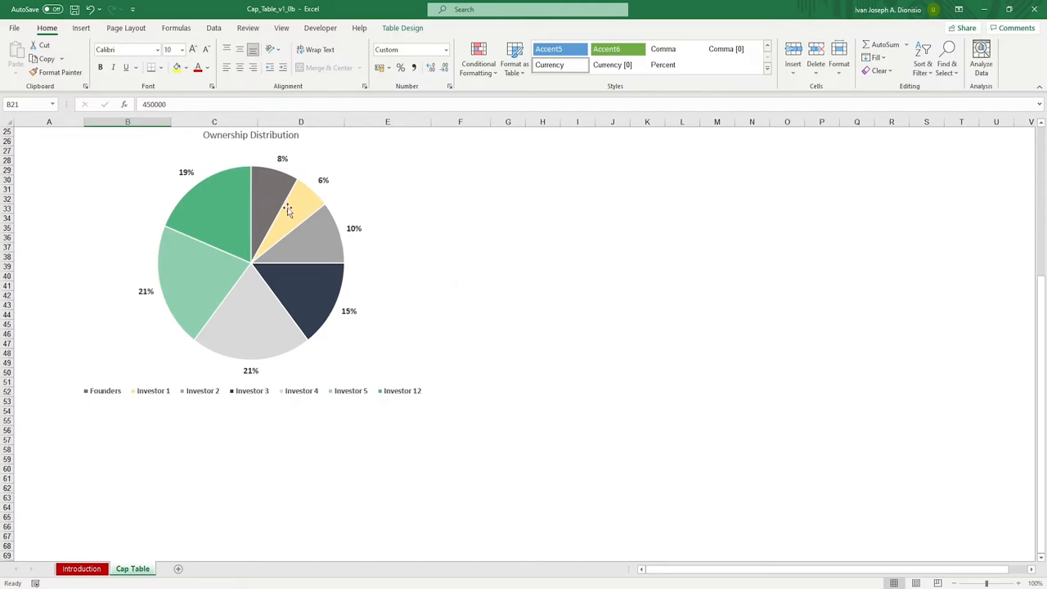
pyautogui.moveTo(265, 314)
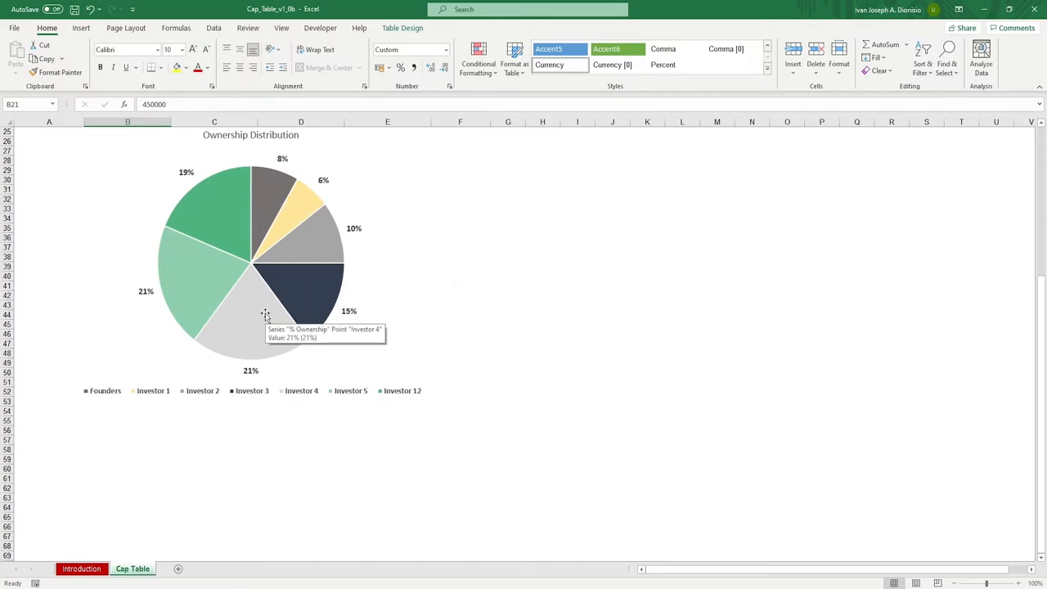